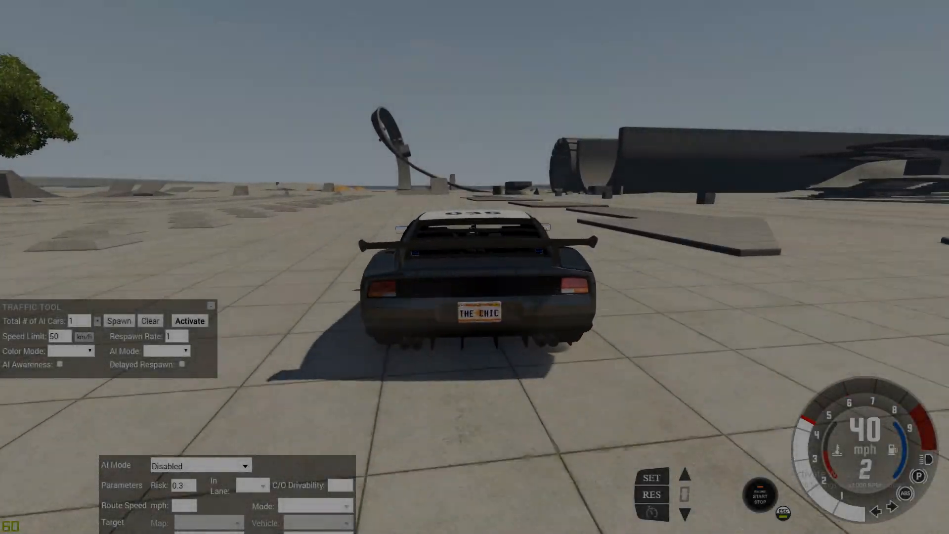
Drive the police car forward until it wrecks, then leave via the main menu for the drivers page
key("w")
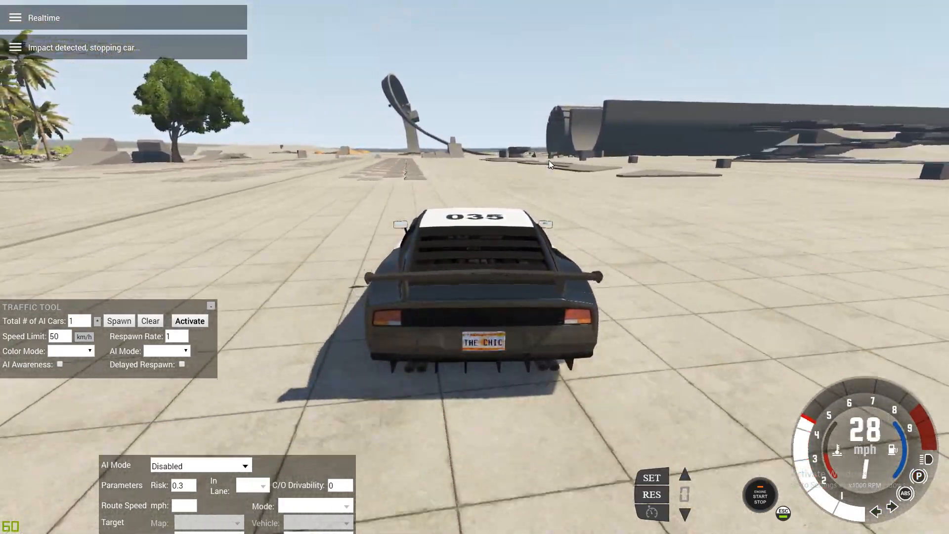
key("w")
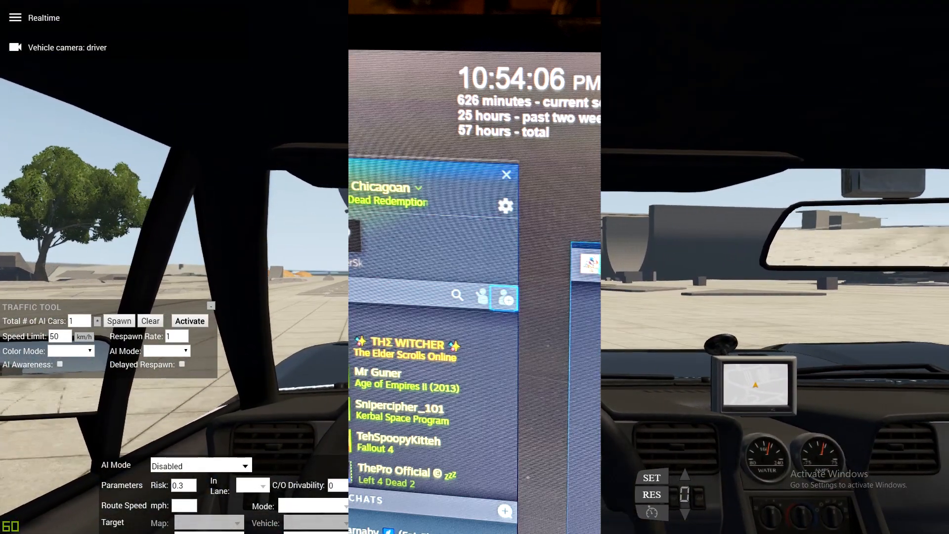
left_click(506, 175)
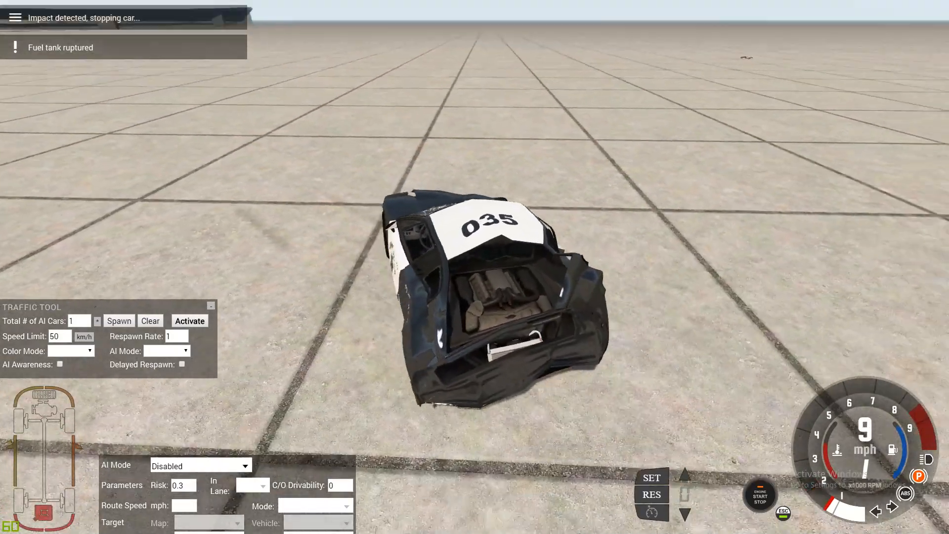
key("Escape")
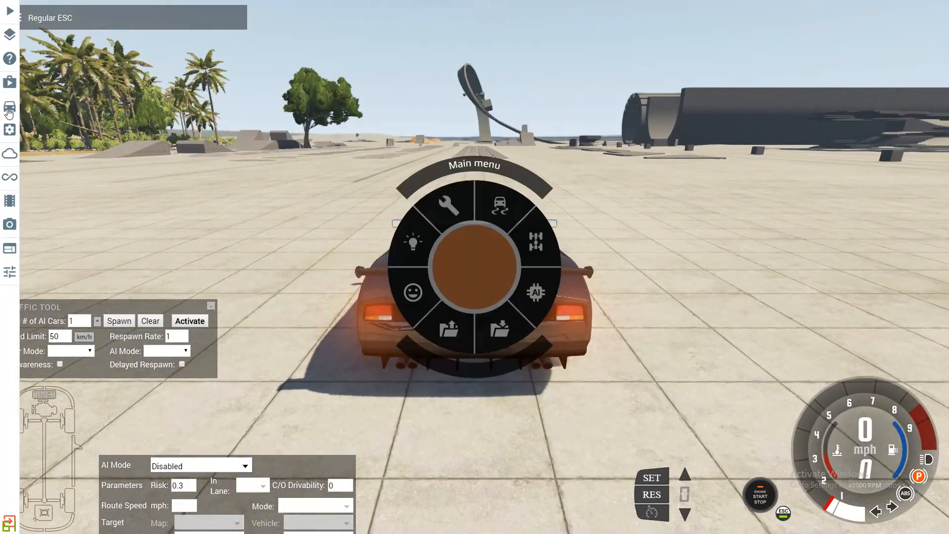
left_click(9, 107)
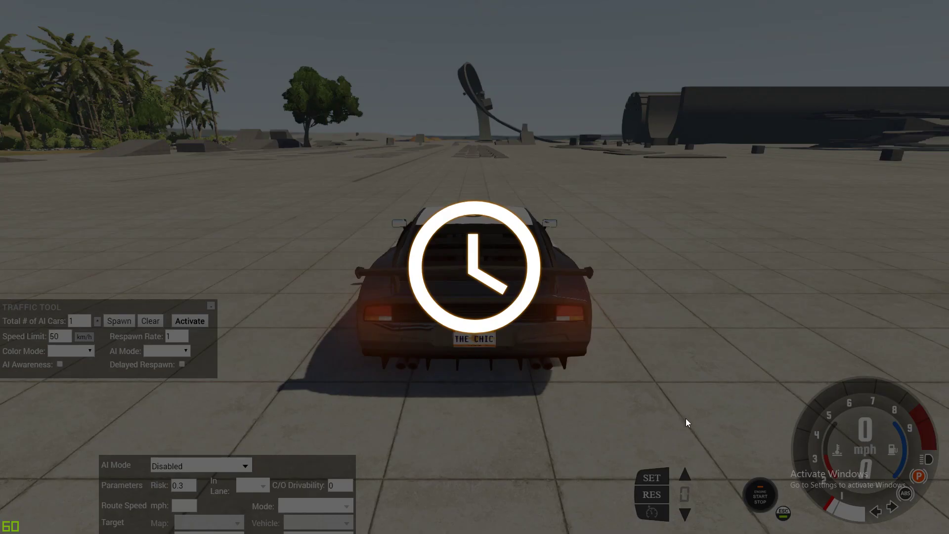
mouse_move(750, 408)
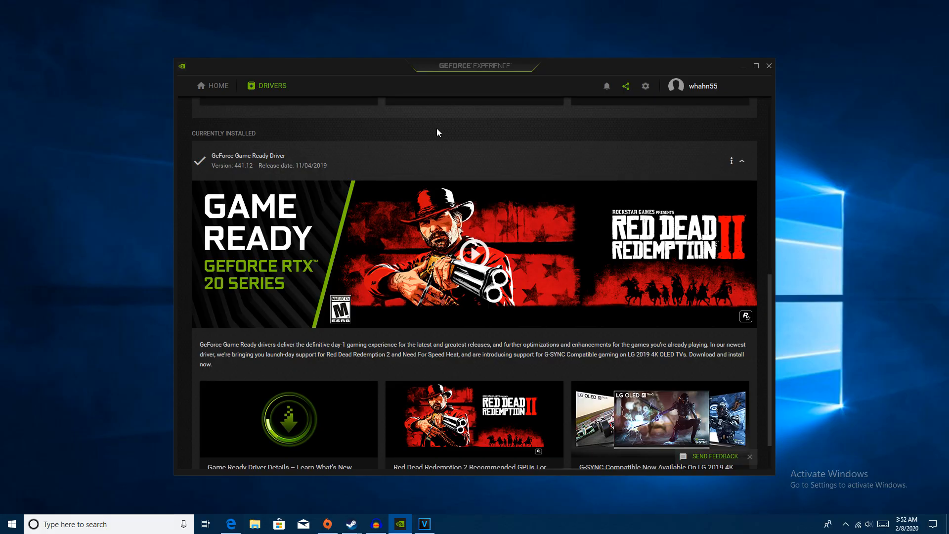
mouse_move(525, 82)
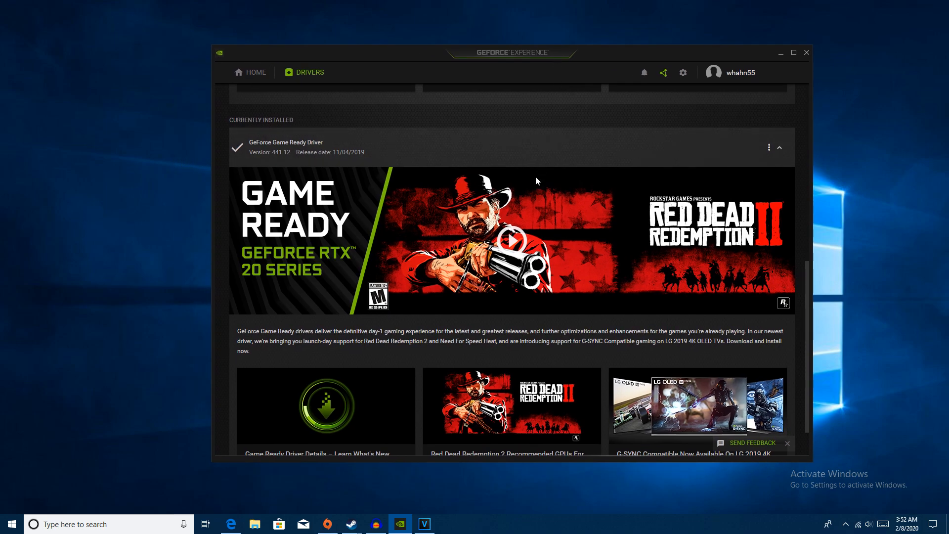
scroll("up", 3)
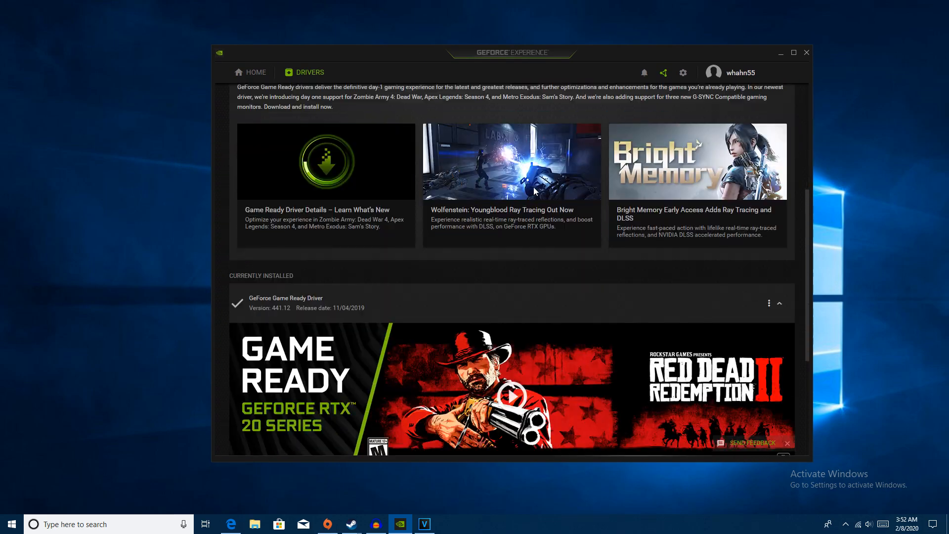
scroll("down", 3)
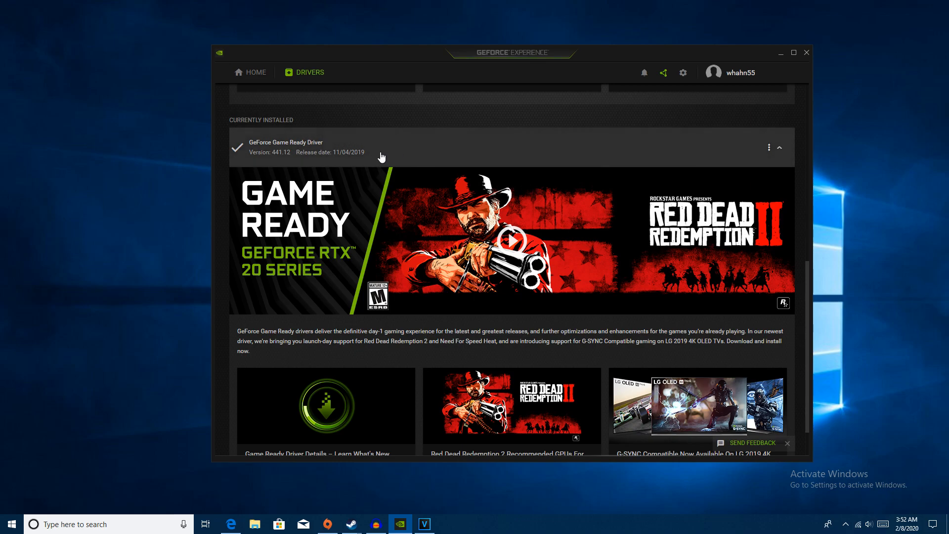
mouse_move(350, 158)
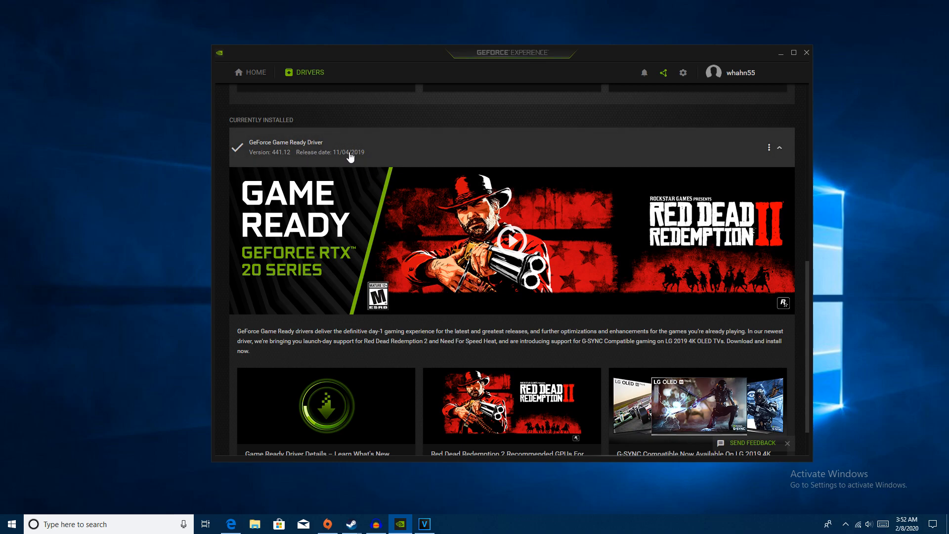
mouse_move(376, 158)
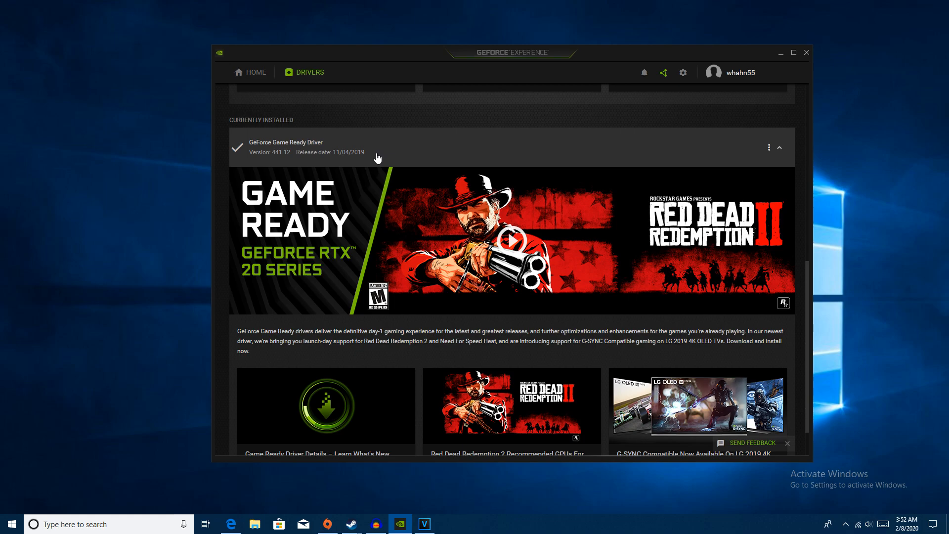
scroll("up", 3)
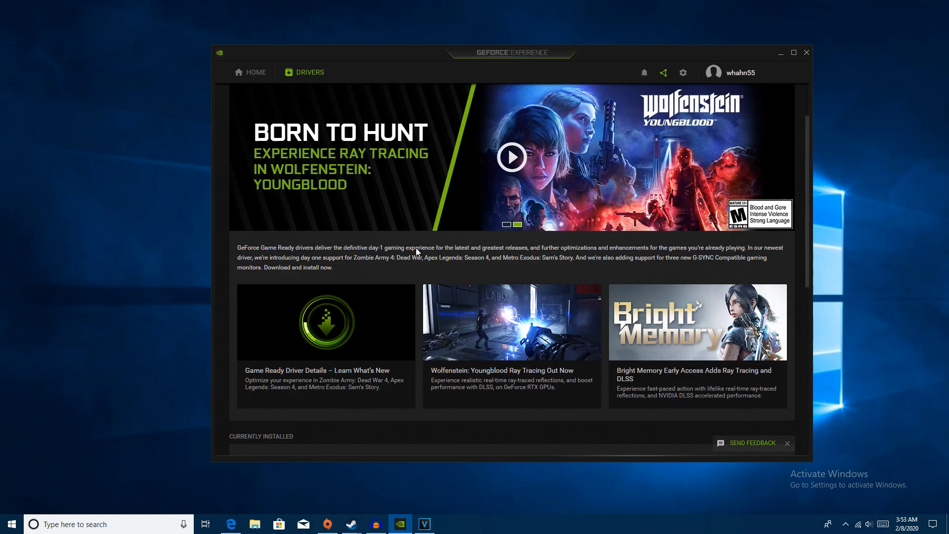
scroll("up", 3)
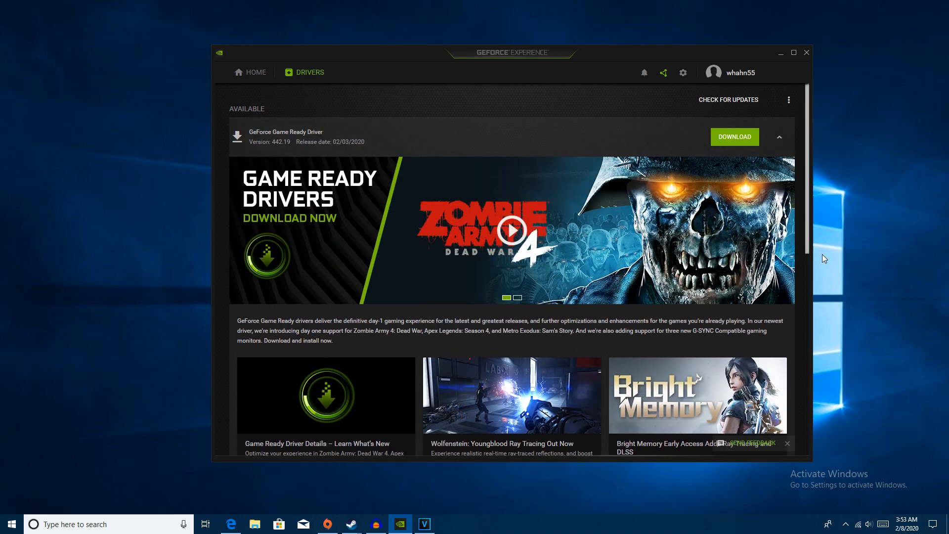
mouse_move(401, 74)
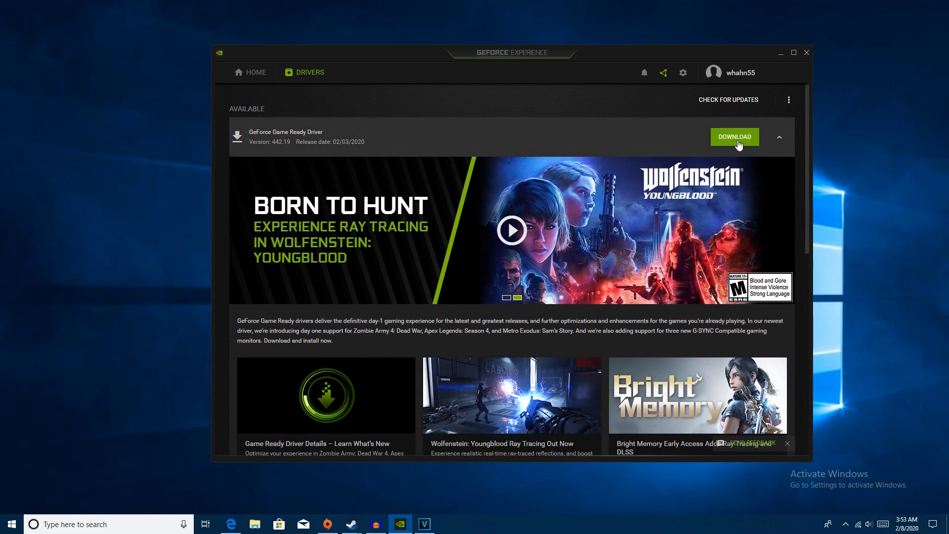
scroll("down", 3)
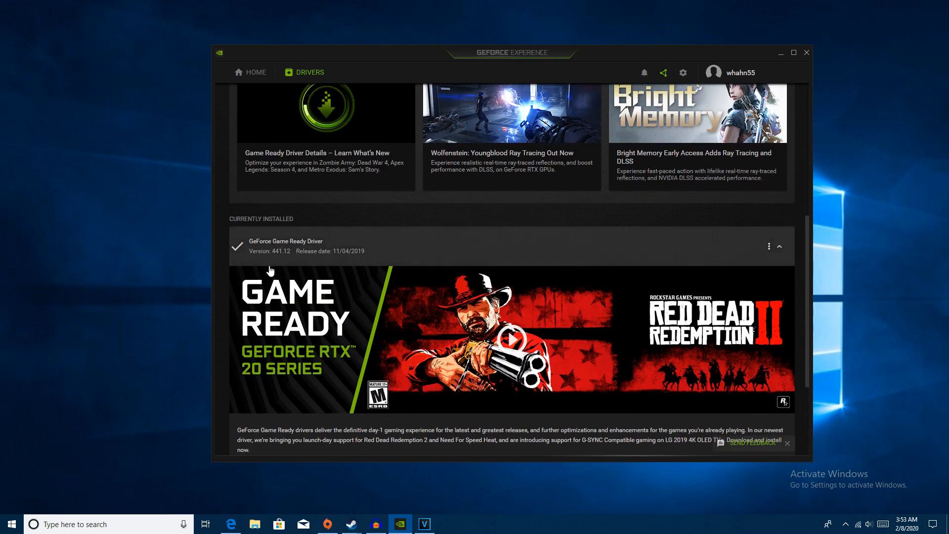
mouse_move(476, 246)
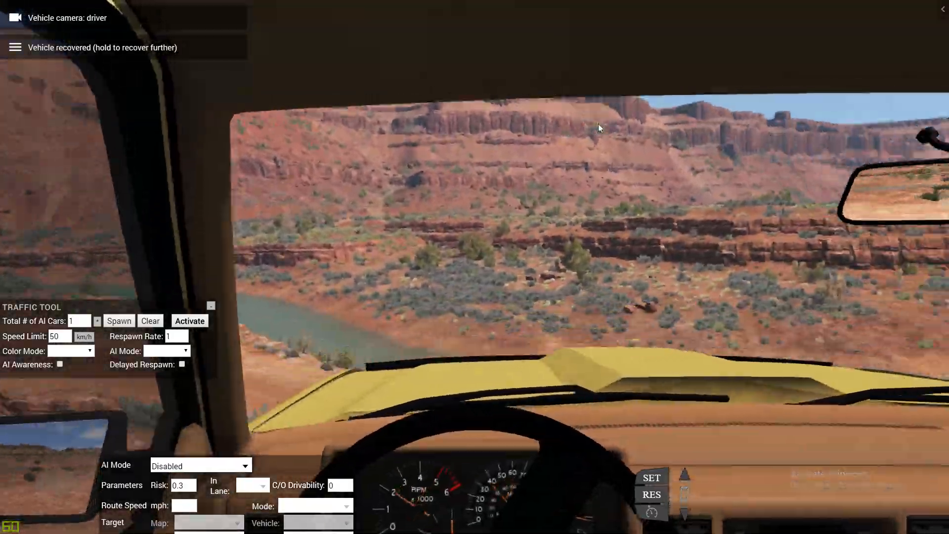
Switch to the first-person driver's-seat camera while driving the canyon map
key("c")
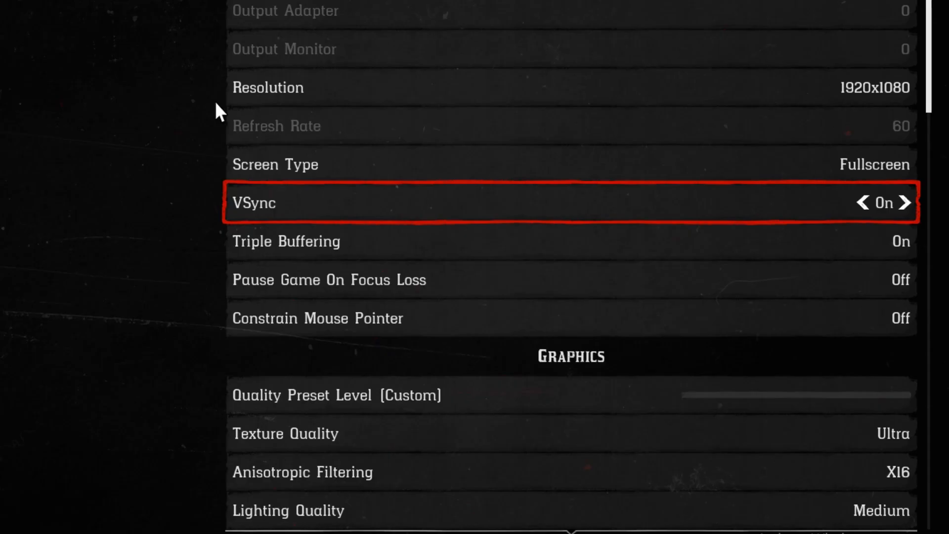
key("down")
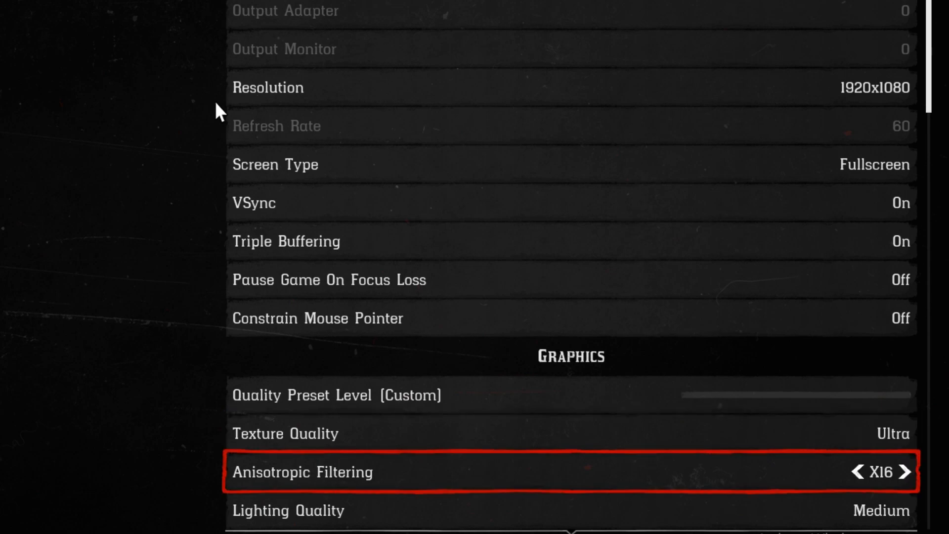
scroll("down", 3)
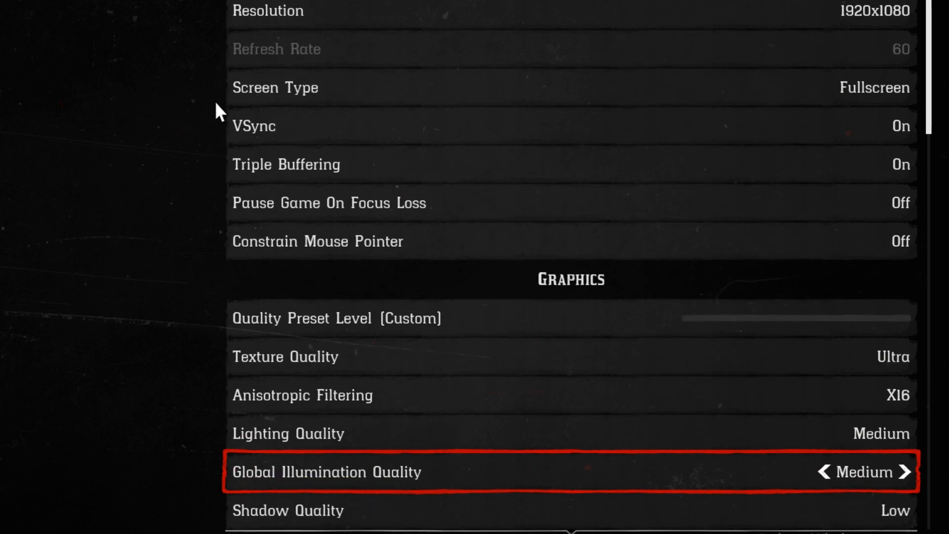
scroll("down", 3)
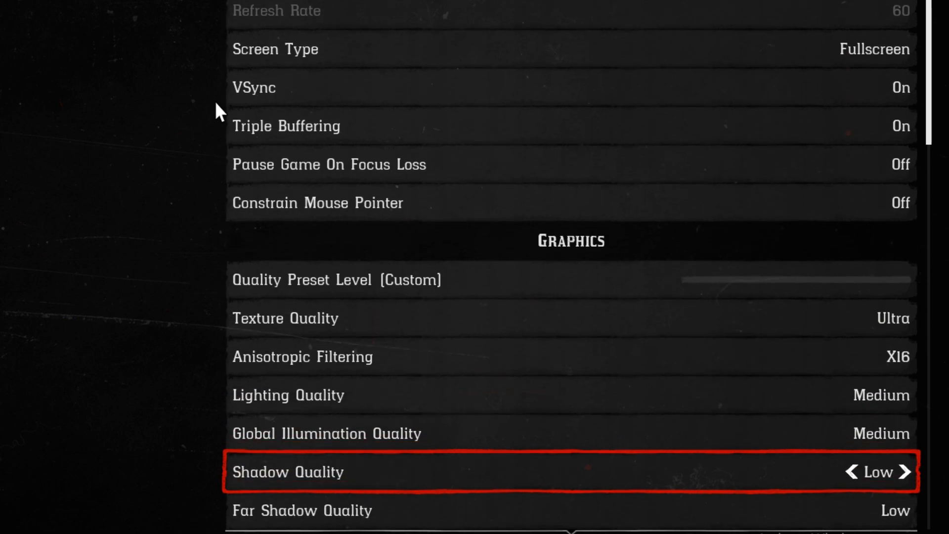
scroll("down", 3)
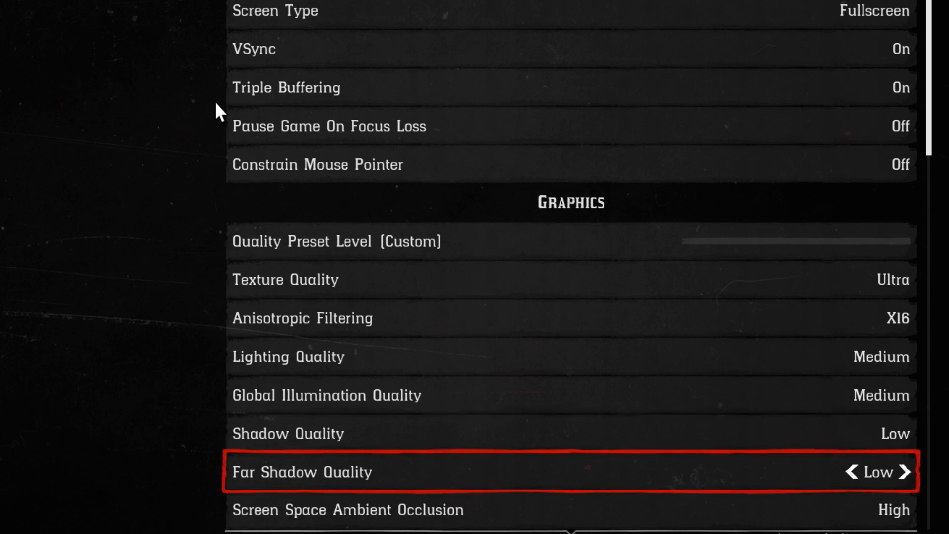
scroll("down", 3)
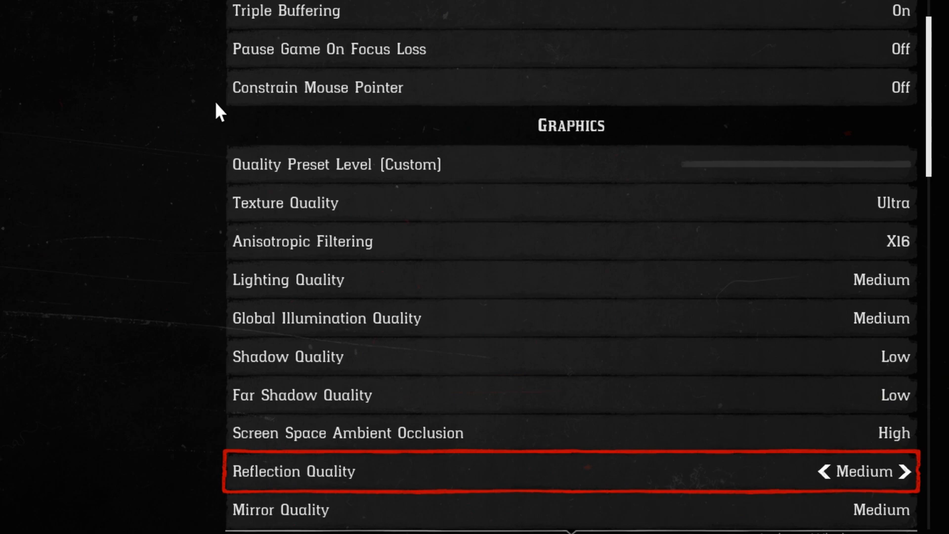
left_click(903, 472)
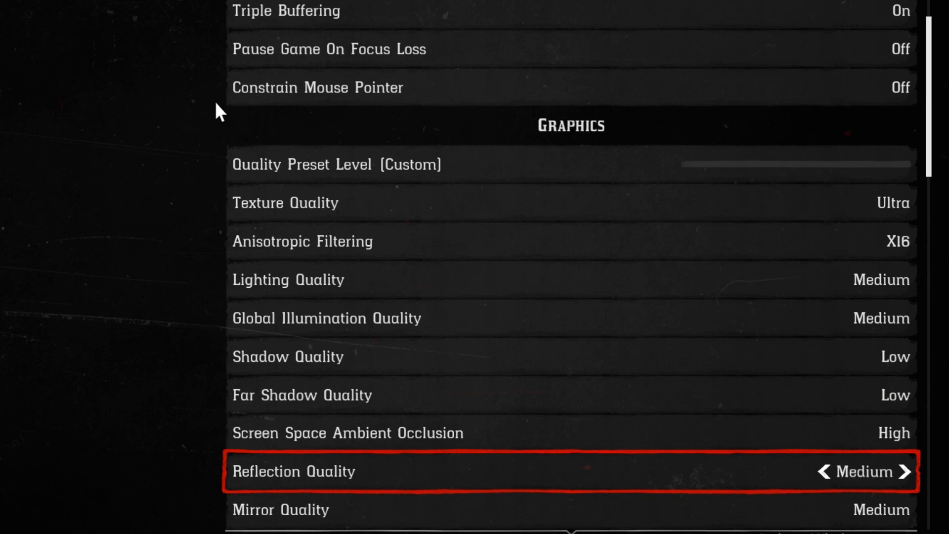
scroll("down", 3)
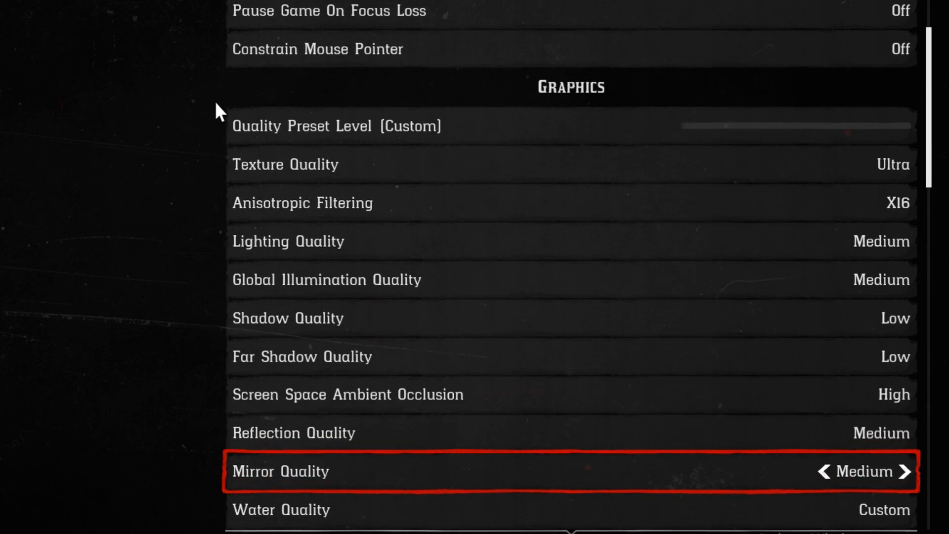
scroll("down", 3)
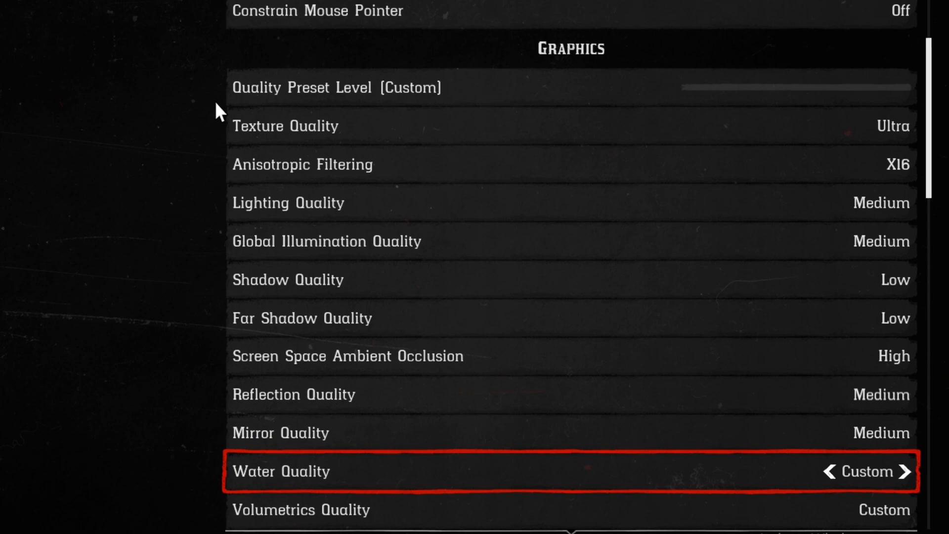
scroll("down", 3)
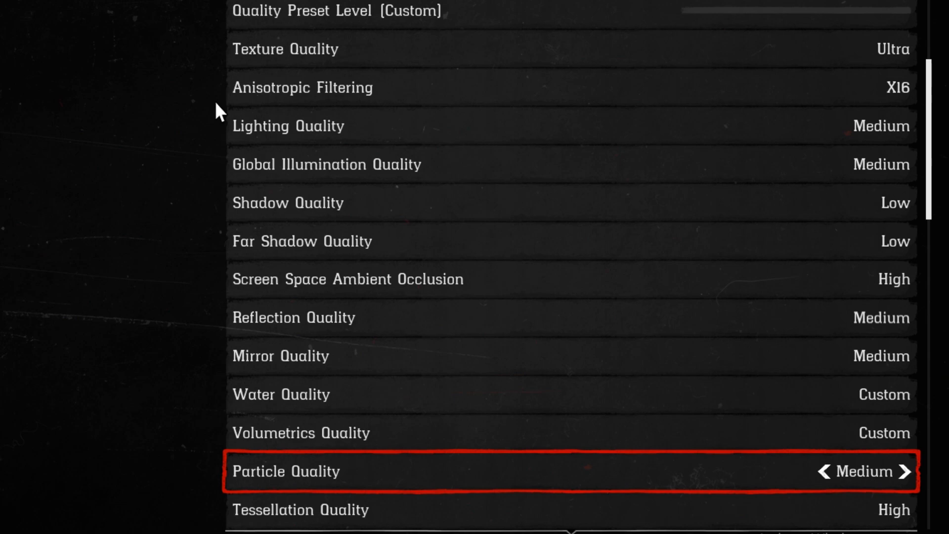
scroll("down", 3)
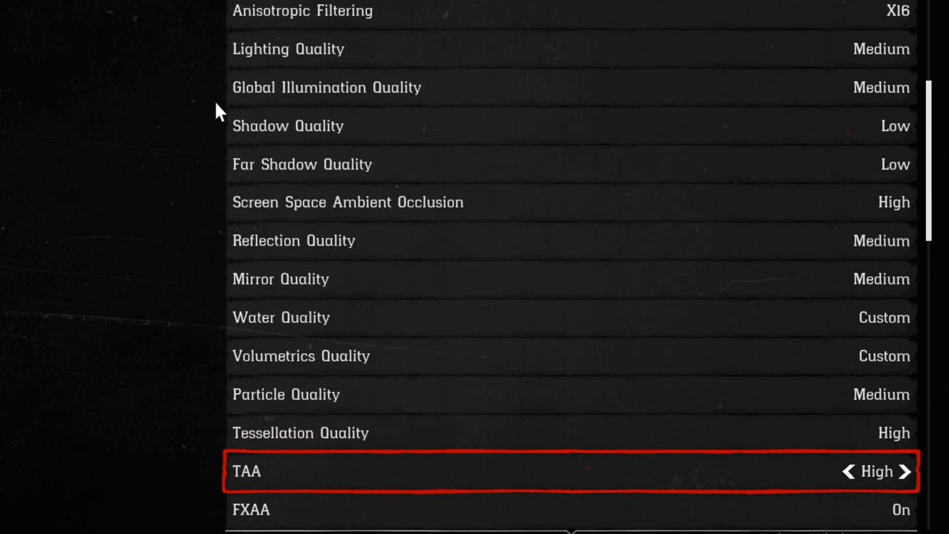
scroll("down", 3)
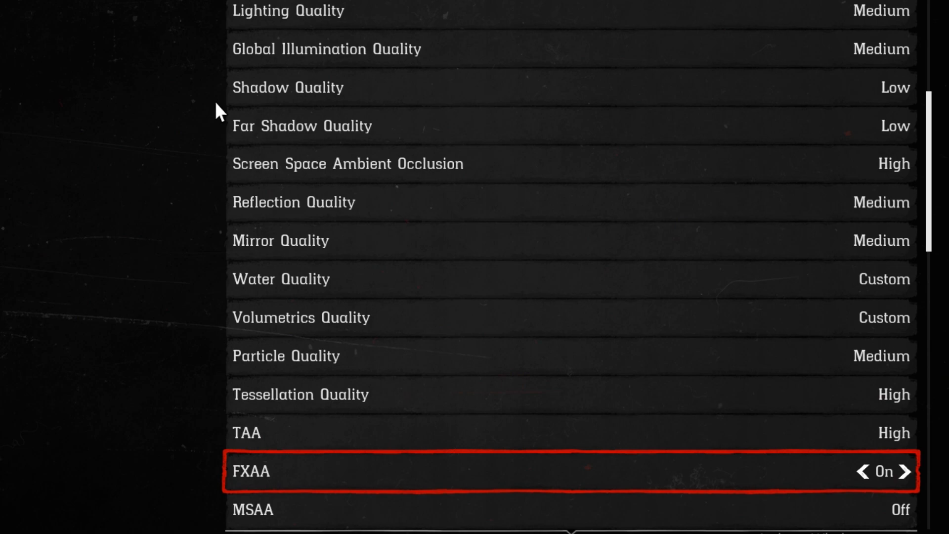
scroll("down", 3)
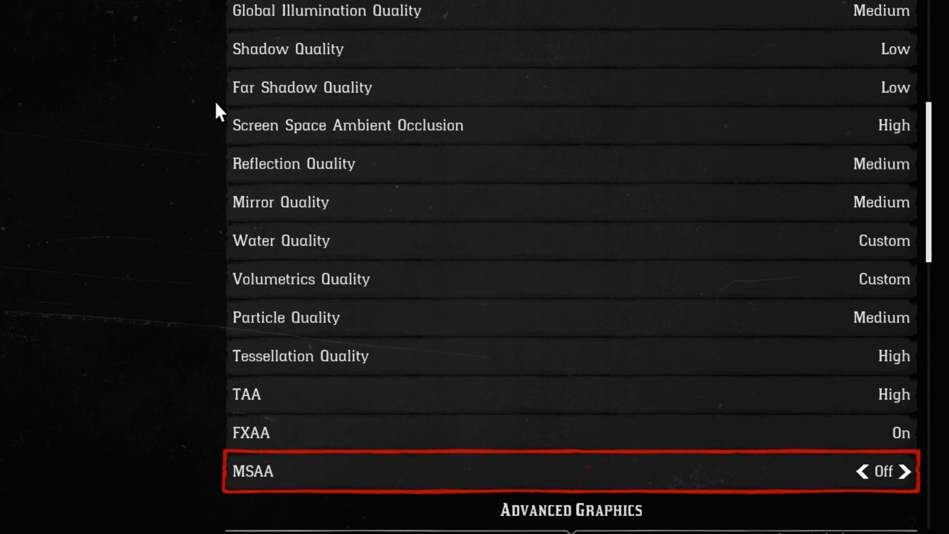
left_click(906, 471)
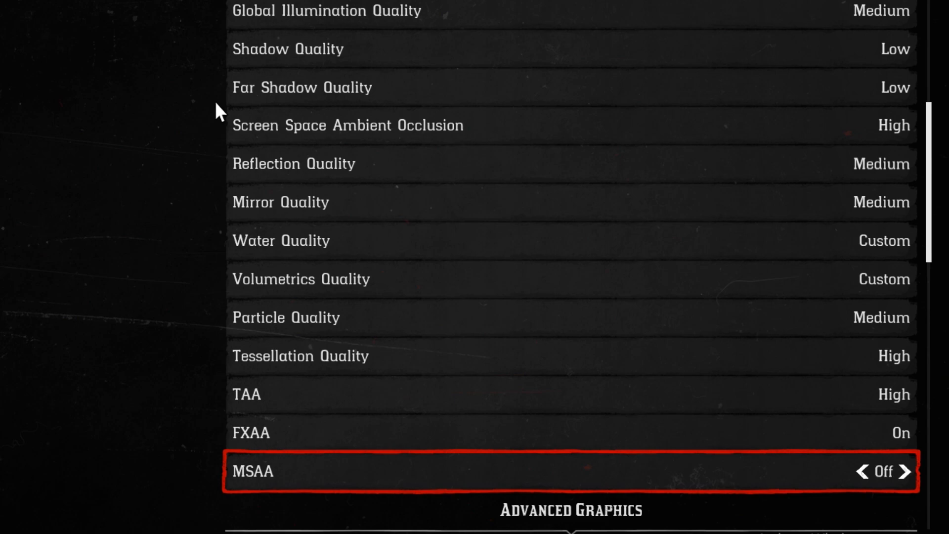
scroll("down", 3)
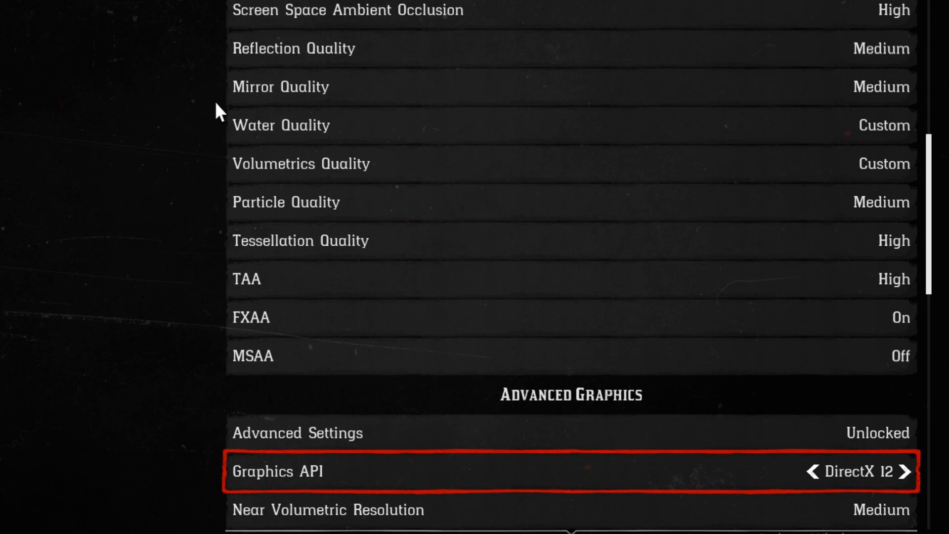
scroll("down", 3)
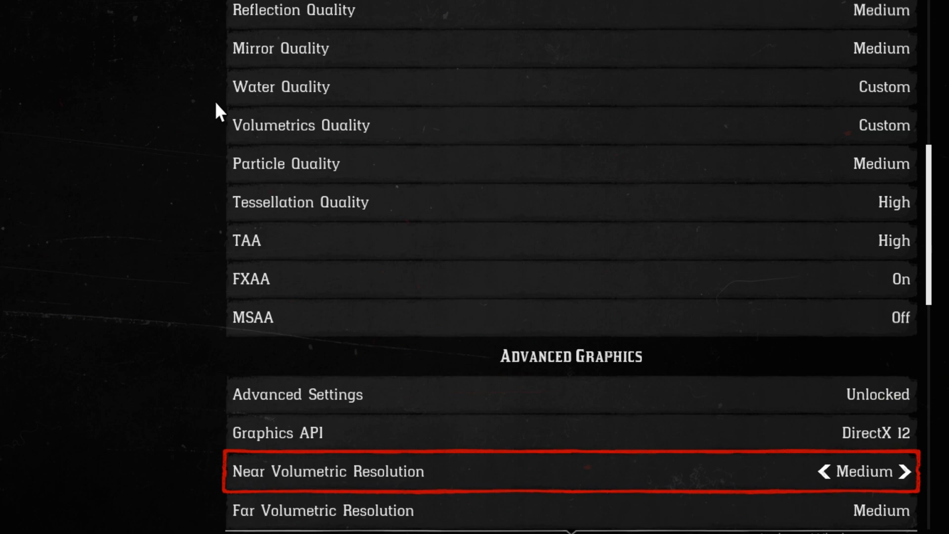
scroll("down", 3)
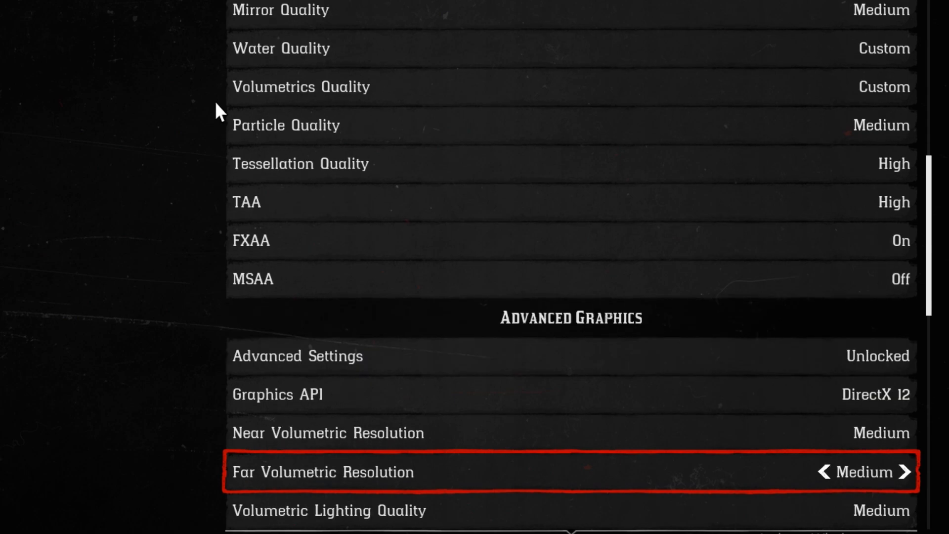
scroll("down", 3)
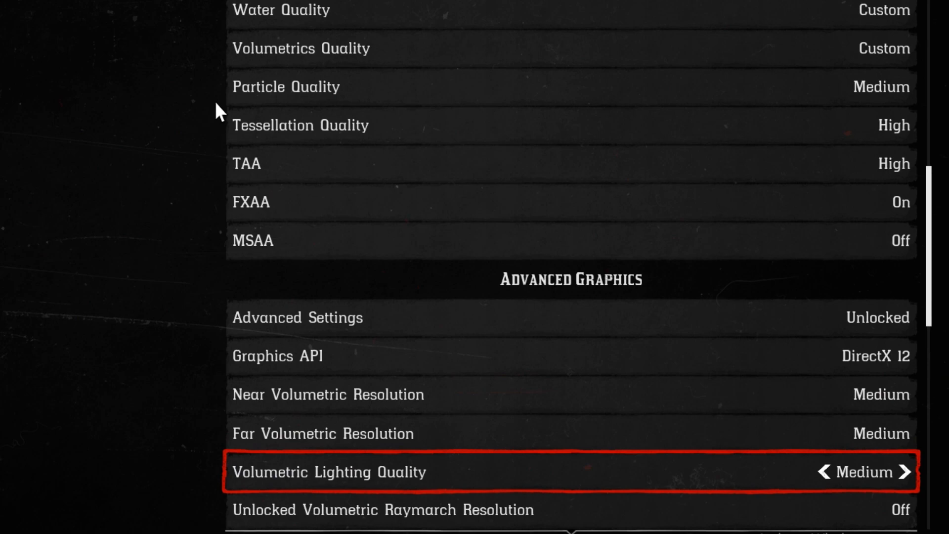
scroll("down", 3)
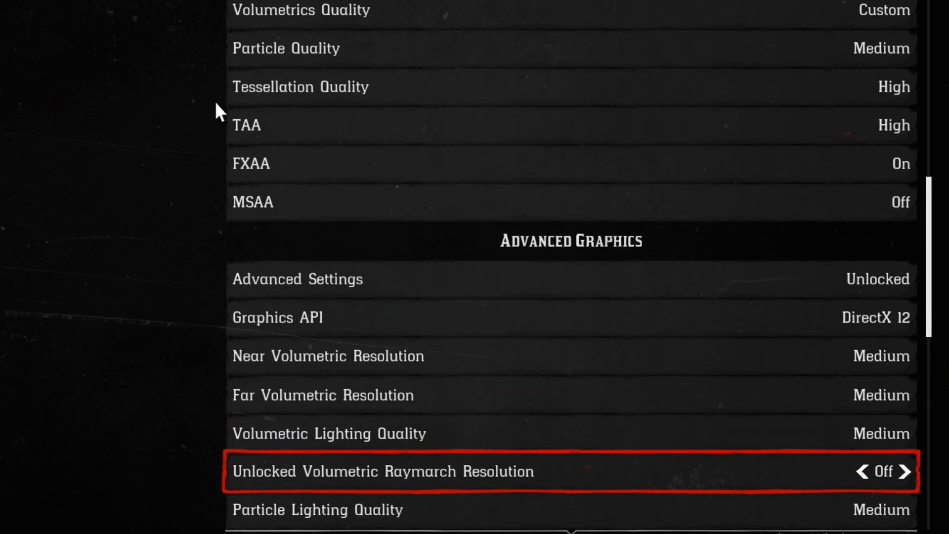
scroll("down", 3)
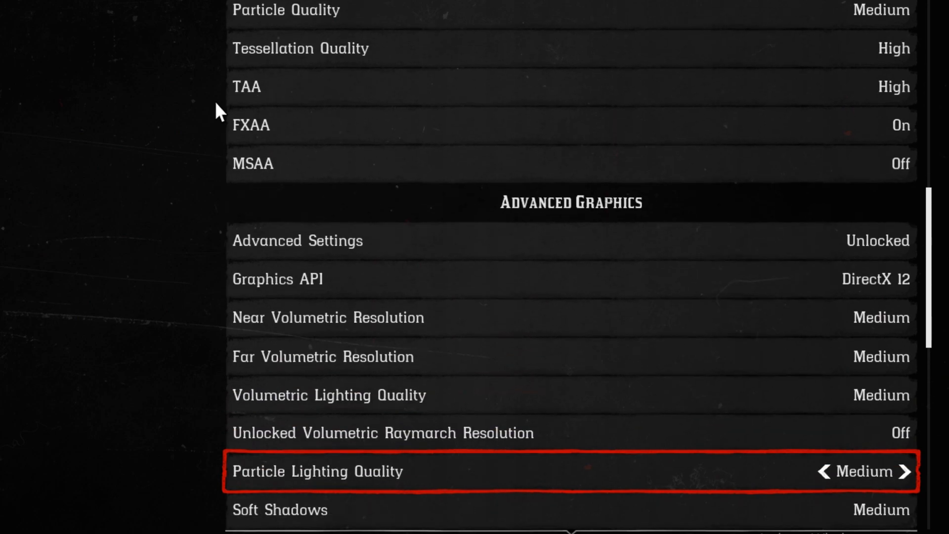
scroll("down", 3)
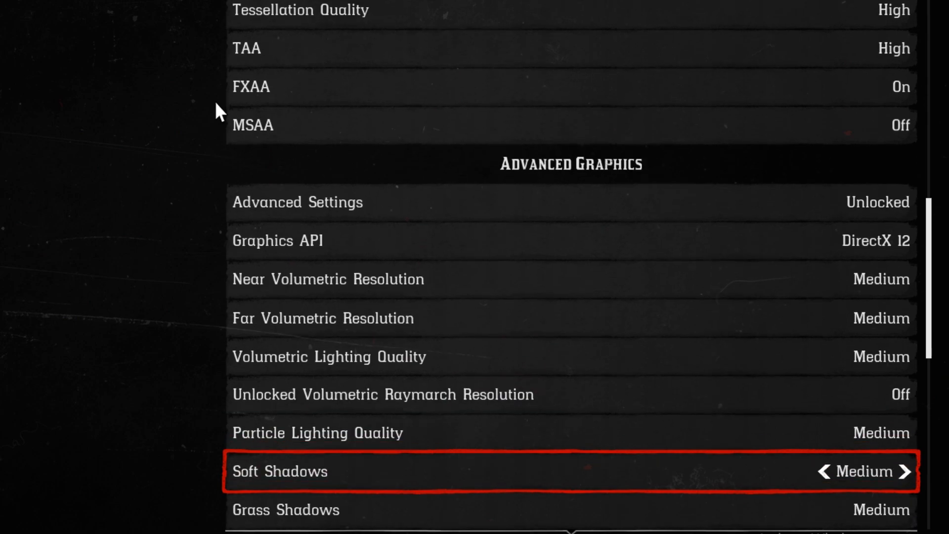
scroll("down", 3)
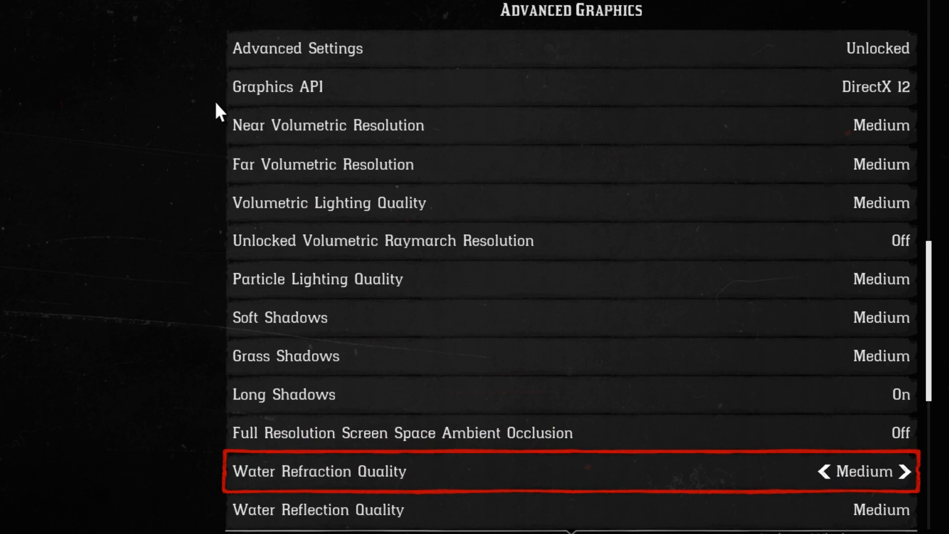
scroll("down", 3)
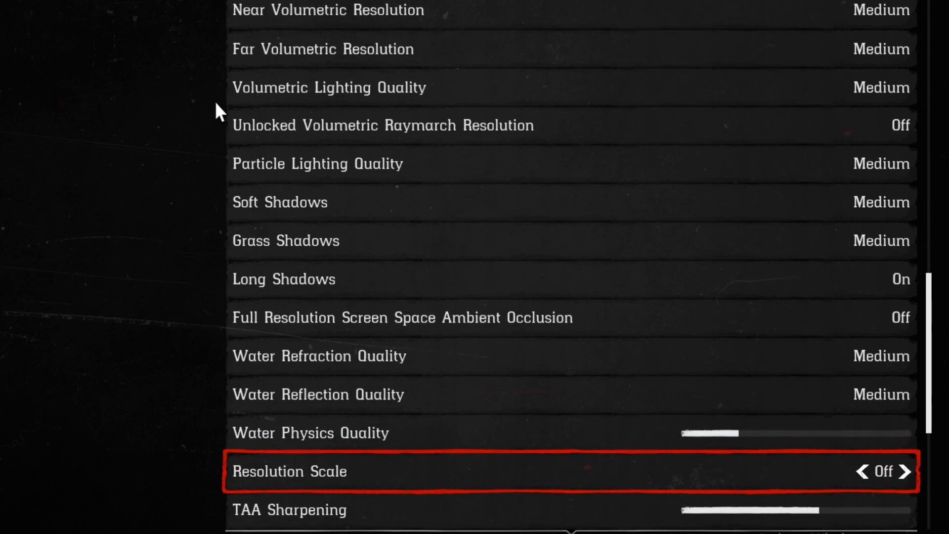
left_click(906, 472)
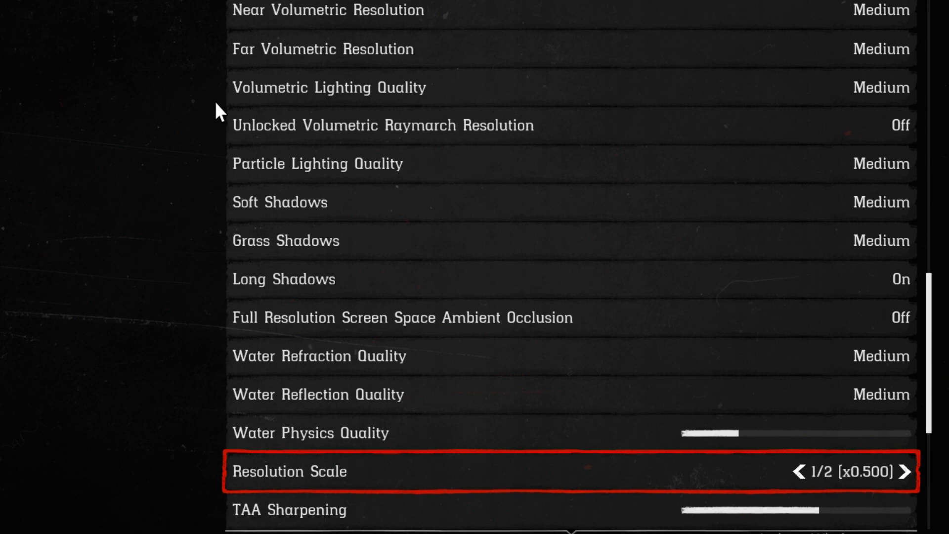
left_click(902, 472)
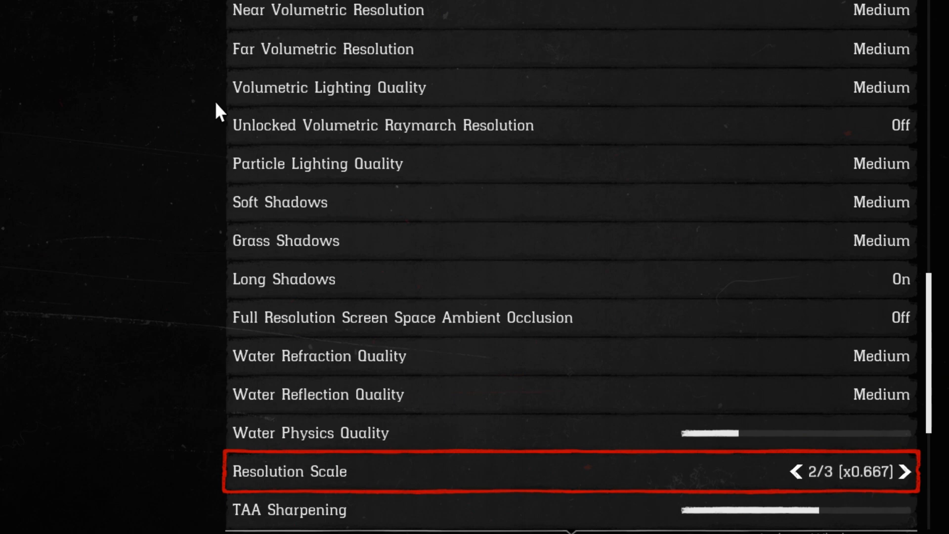
left_click(904, 472)
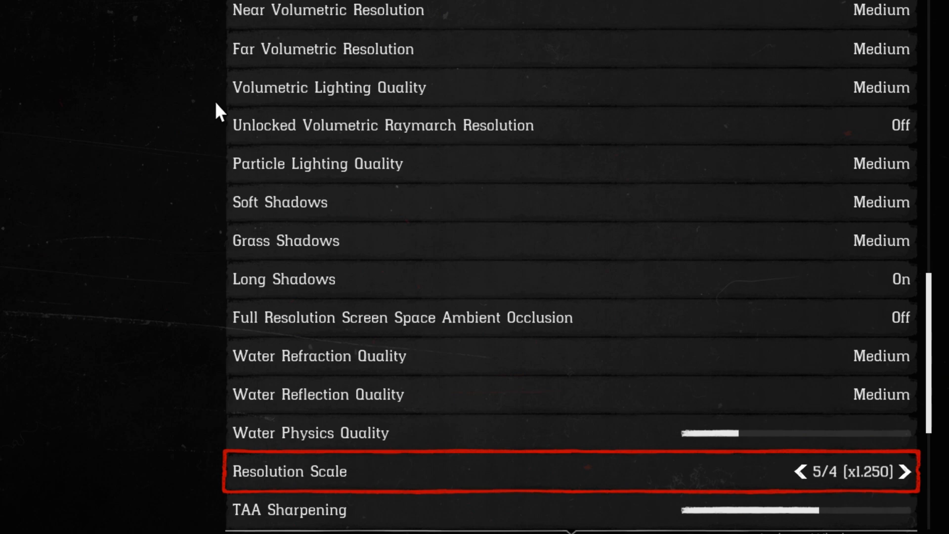
left_click(799, 471)
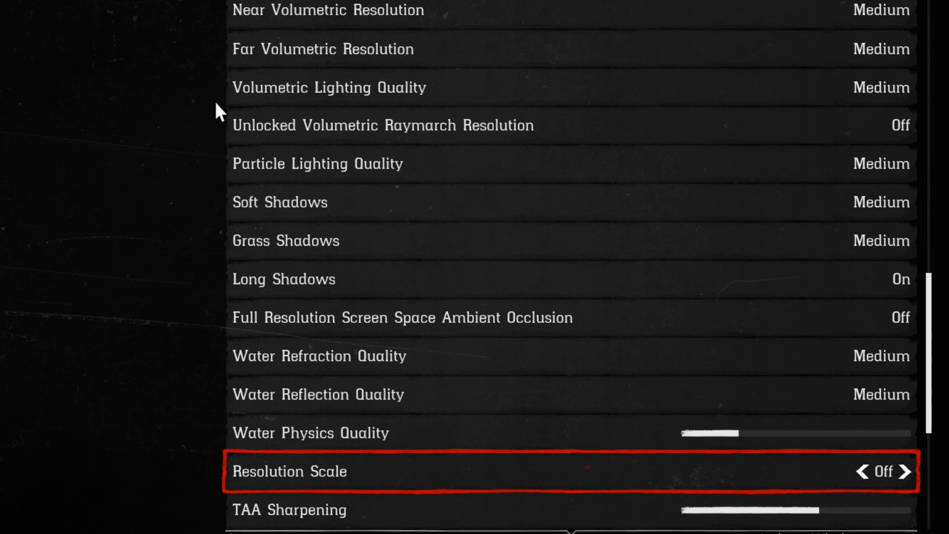
left_click(904, 471)
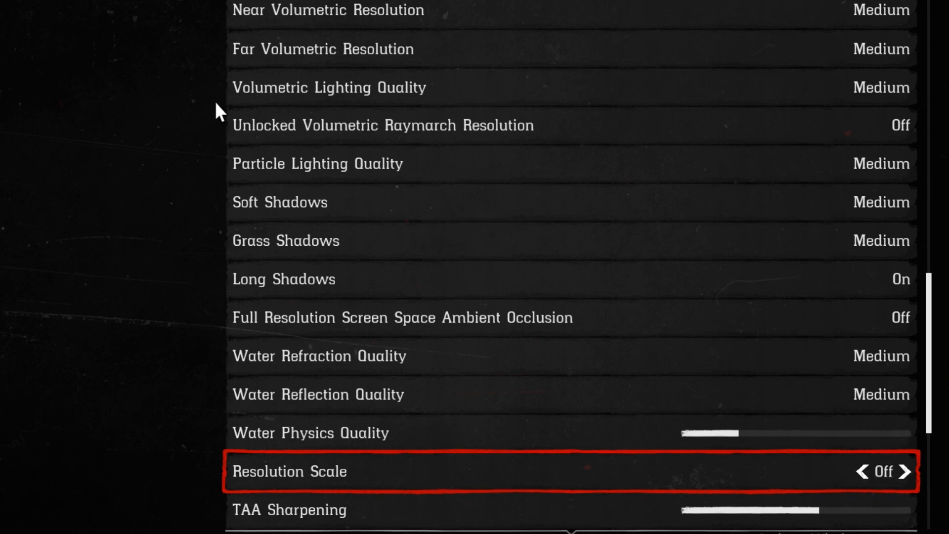
left_click(904, 472)
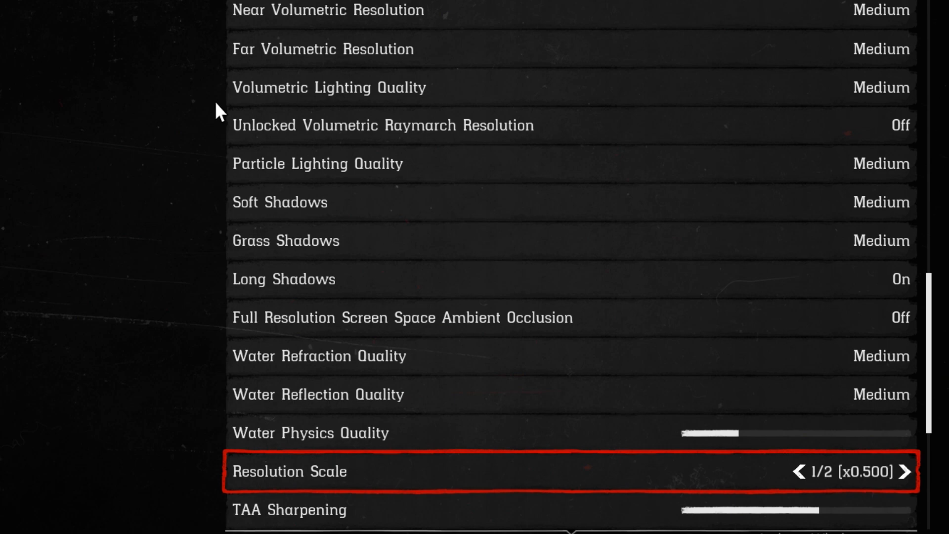
left_click(799, 471)
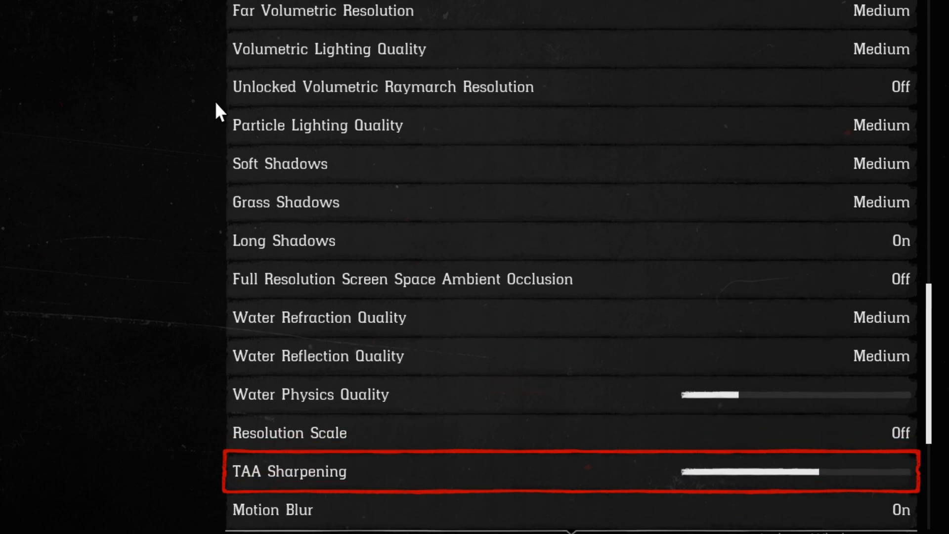
scroll("down", 3)
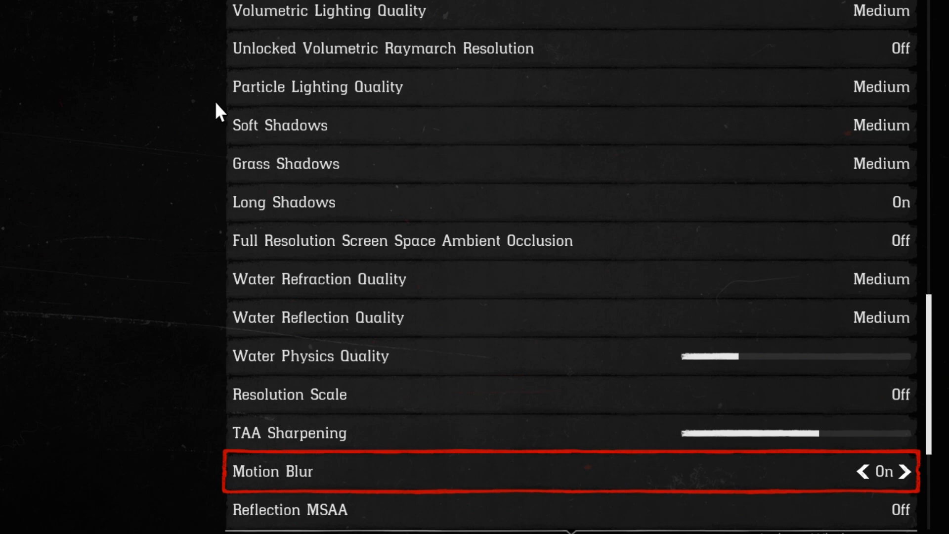
scroll("down", 3)
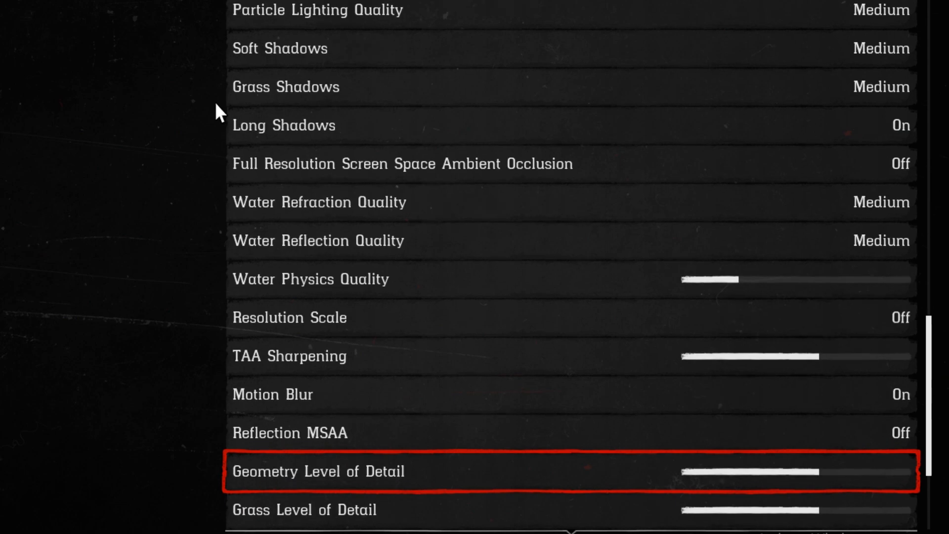
scroll("down", 3)
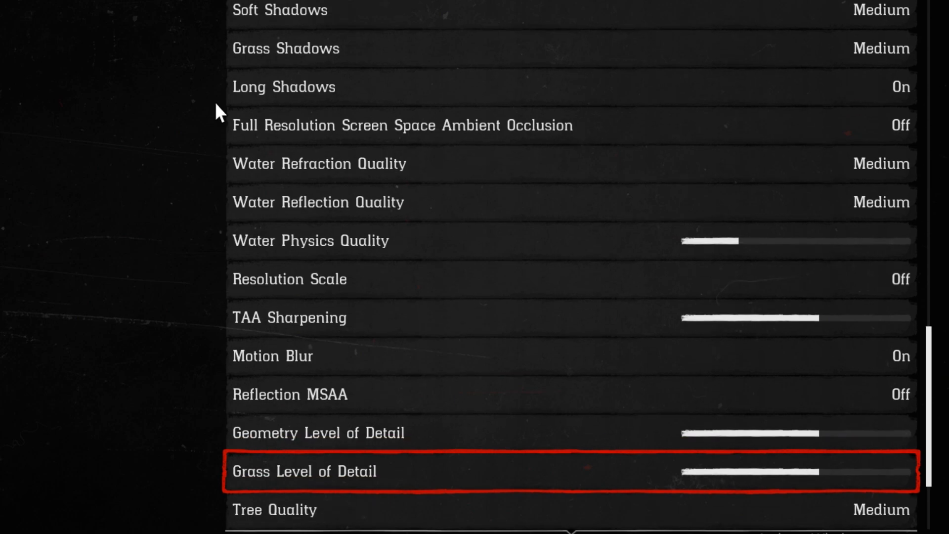
scroll("down", 3)
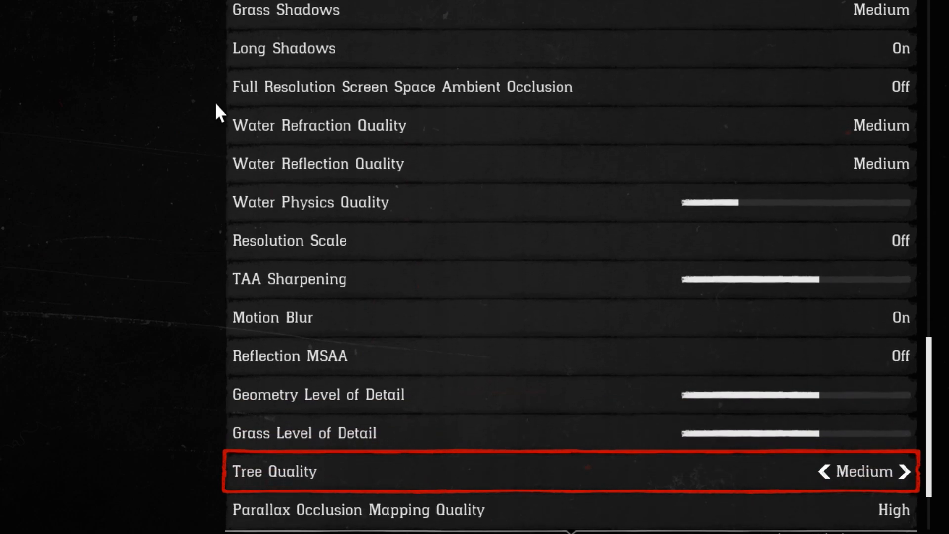
scroll("down", 3)
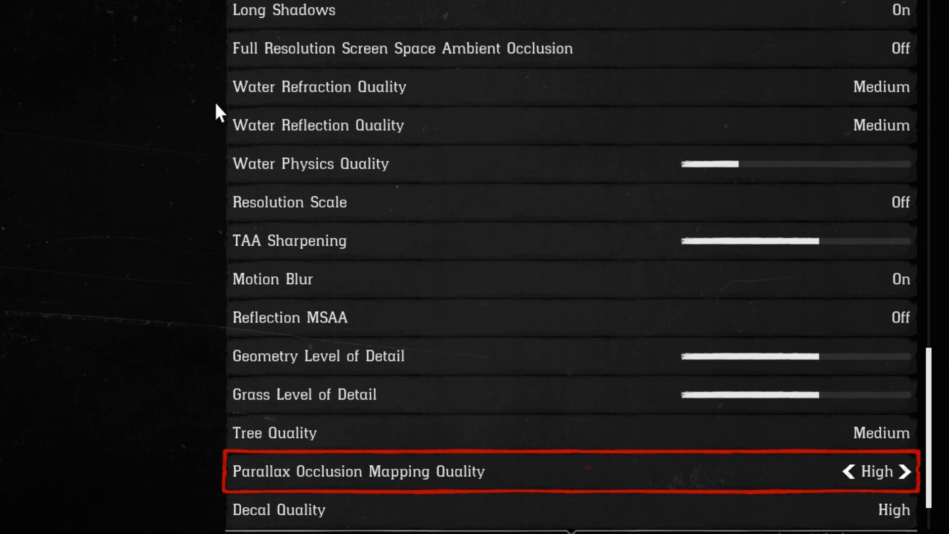
scroll("down", 3)
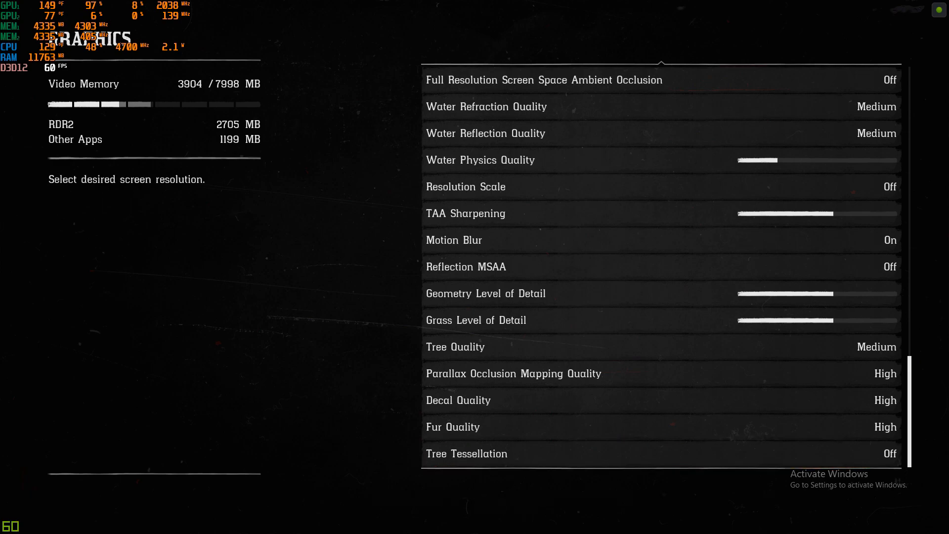
Back out to the pause menu and bring up the GeForce recording overlay with Alt+Z
key("Escape")
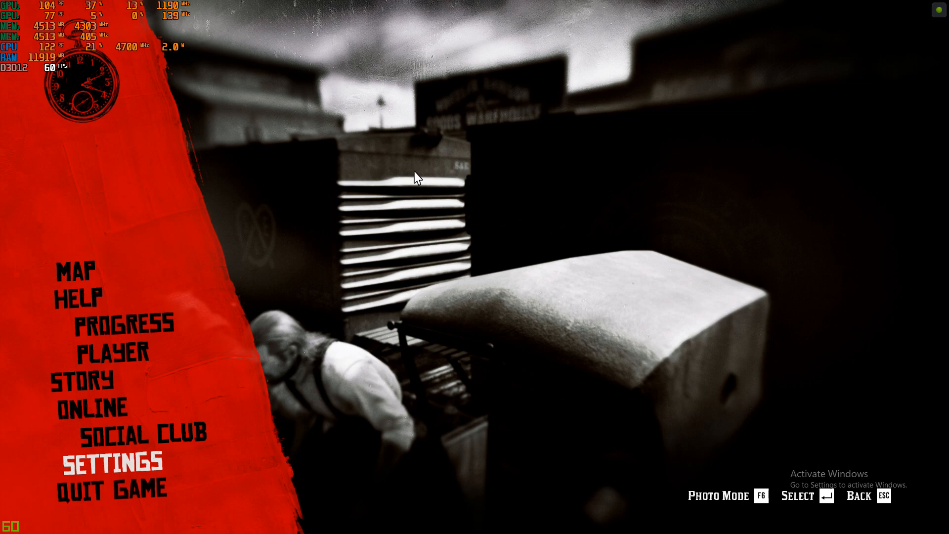
key("alt+z")
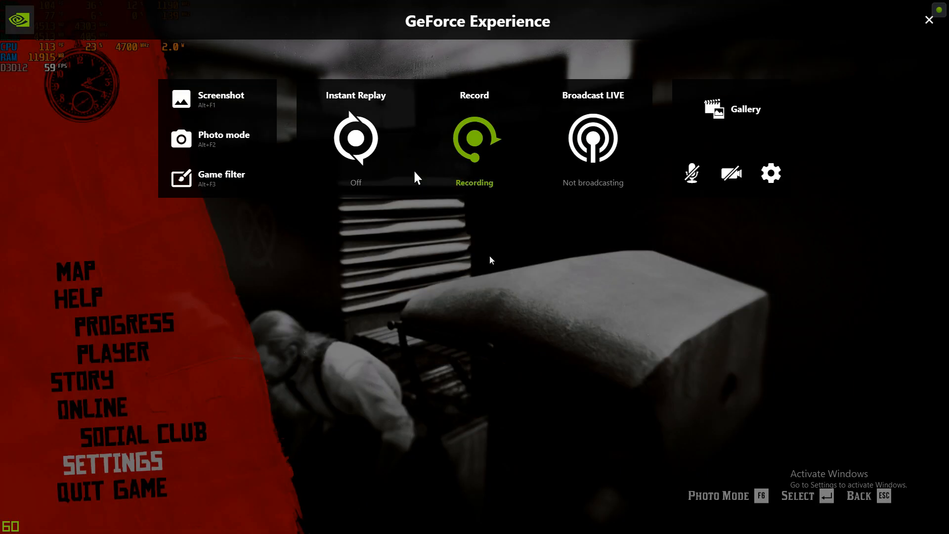